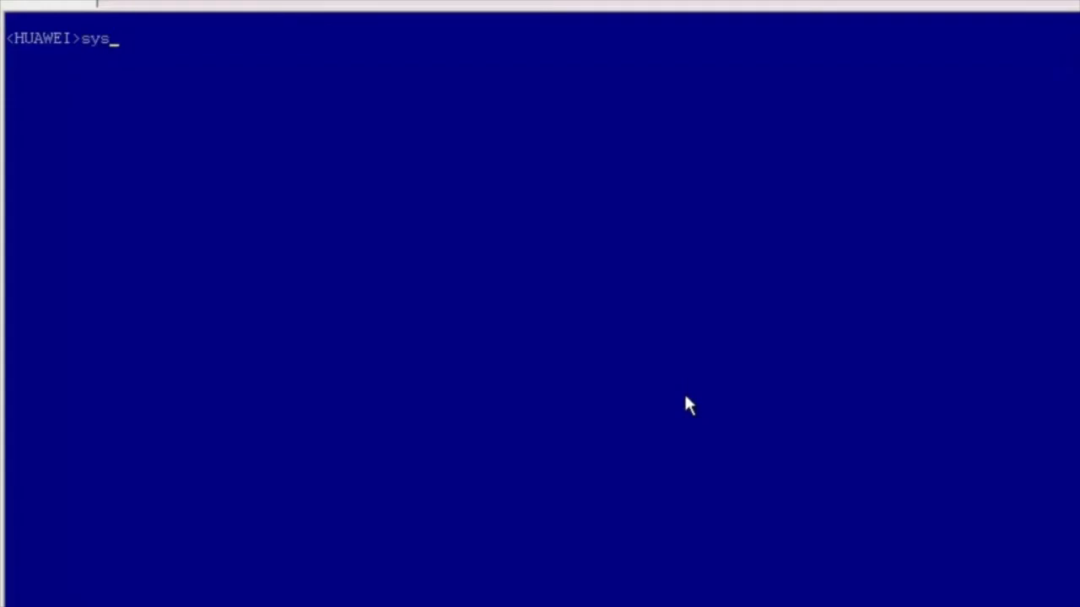
Rename the switch to 'Telent Server' with sysname and begin enabling the Telnet server
{"action": "type", "text": "sysname"}
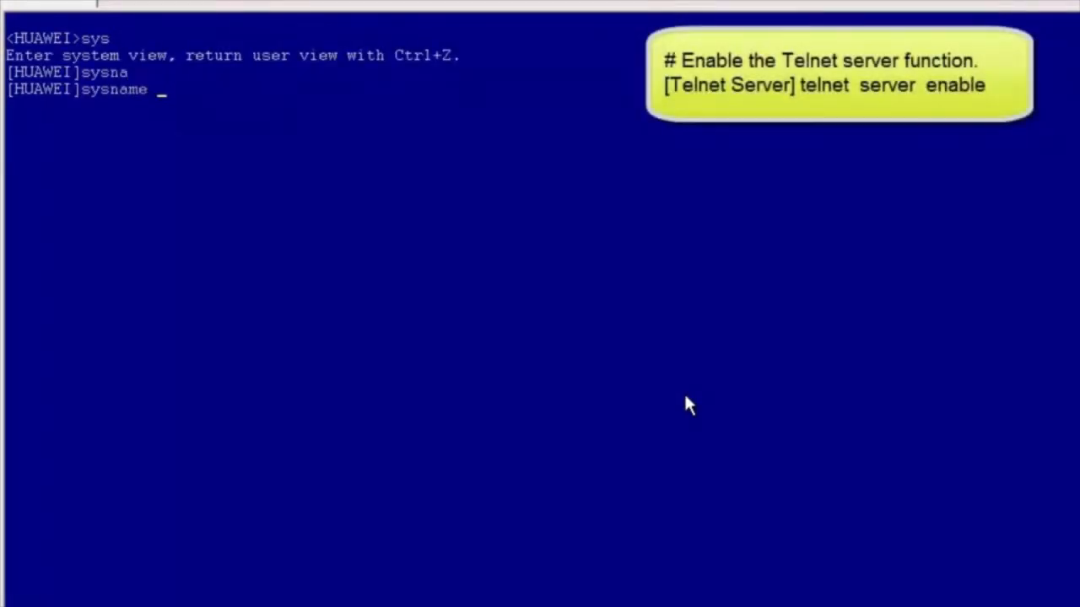
{"action": "type", "text": "Telent"}
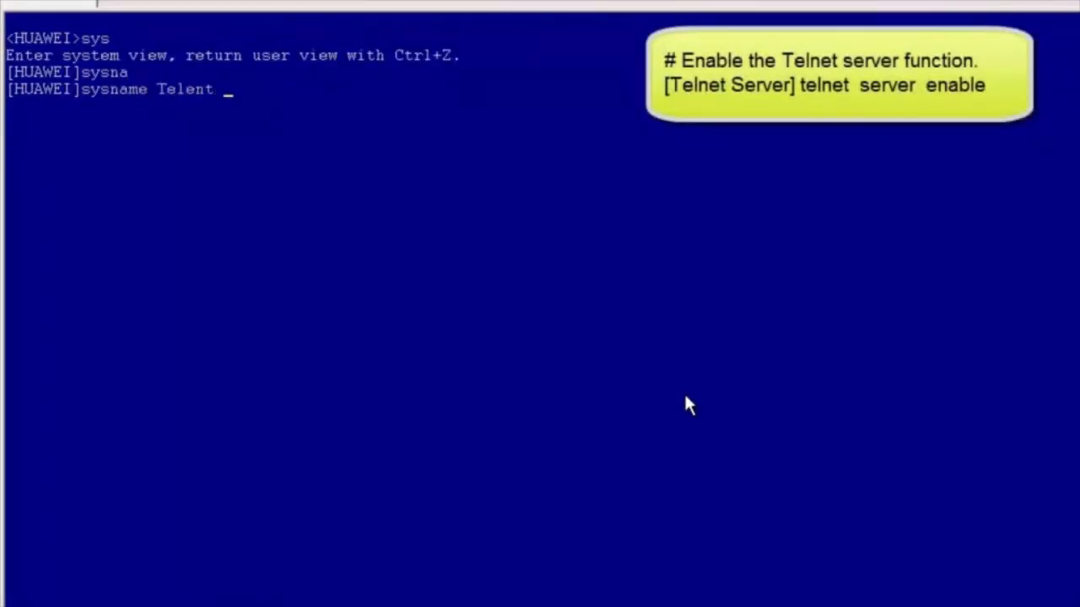
{"action": "type", "text": "Server"}
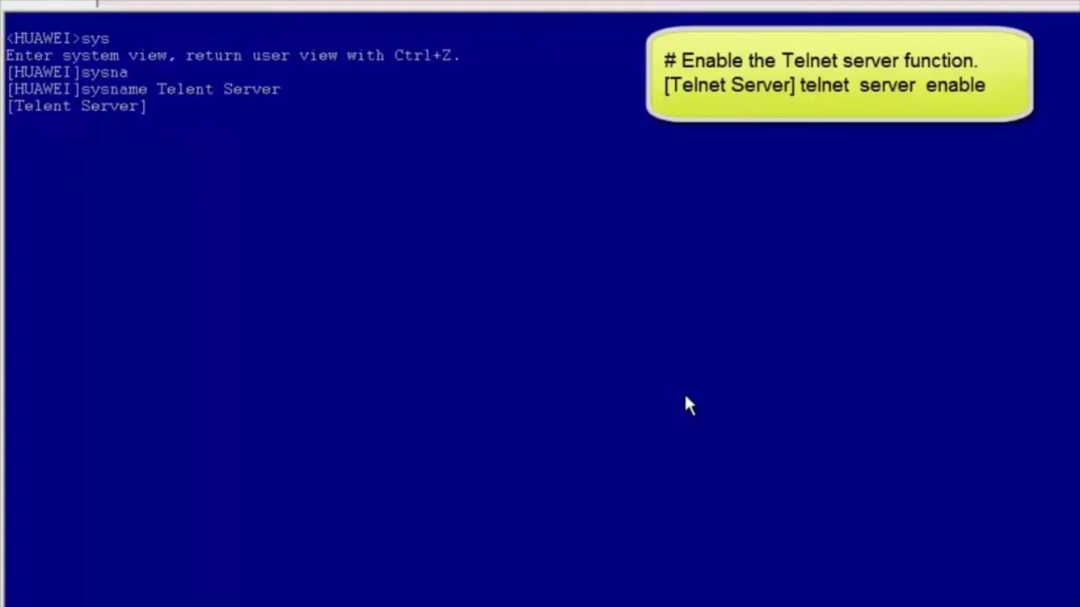
{"action": "type", "text": "telnet serv"}
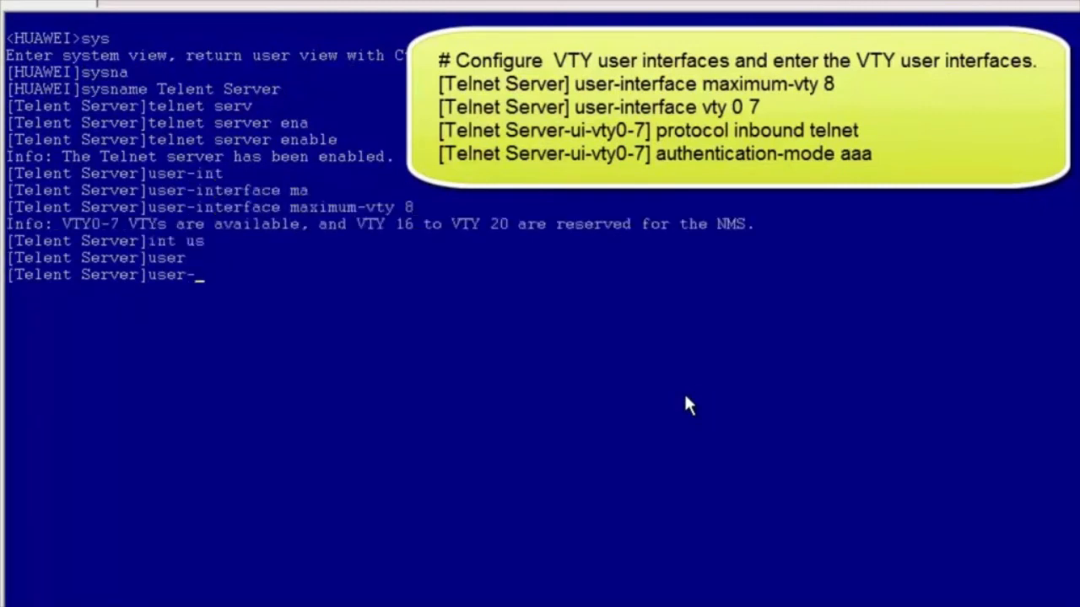
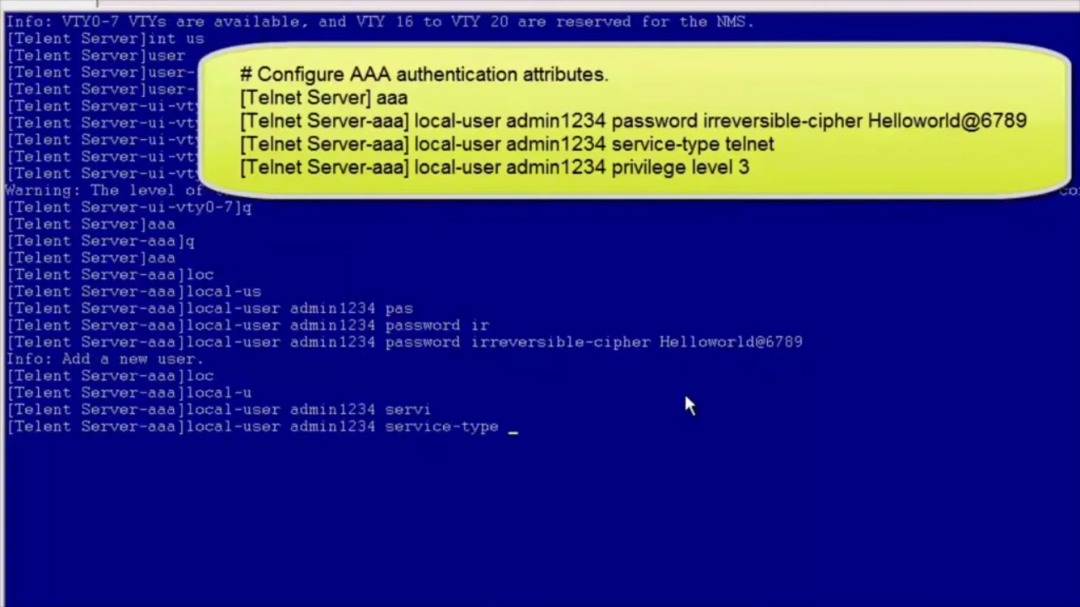
Give admin1234 service-type telnet and privilege level 3
{"action": "type", "text": "t"}
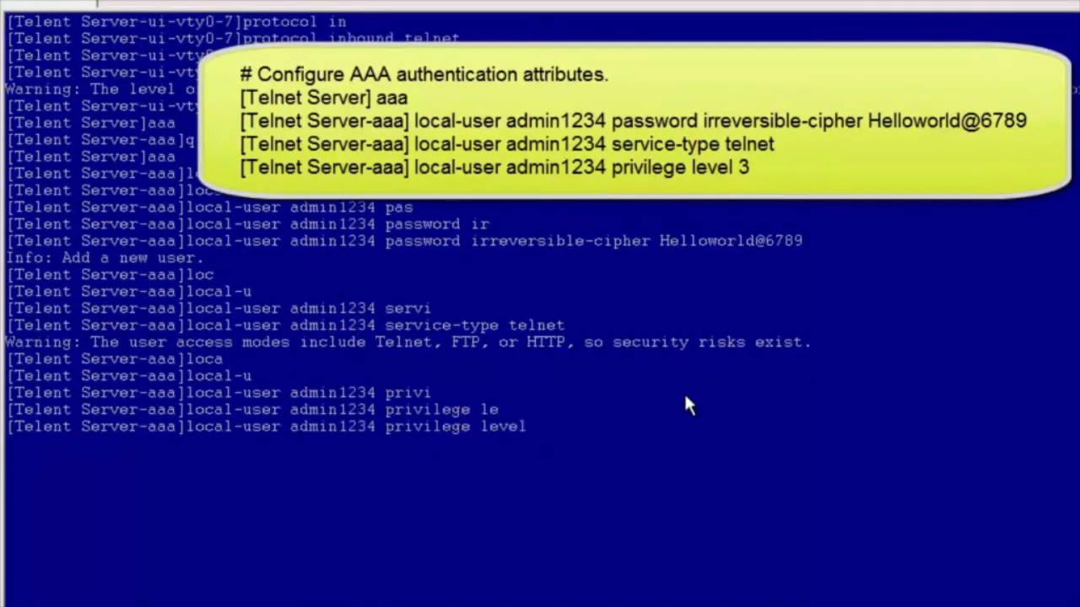
{"action": "type", "text": "3"}
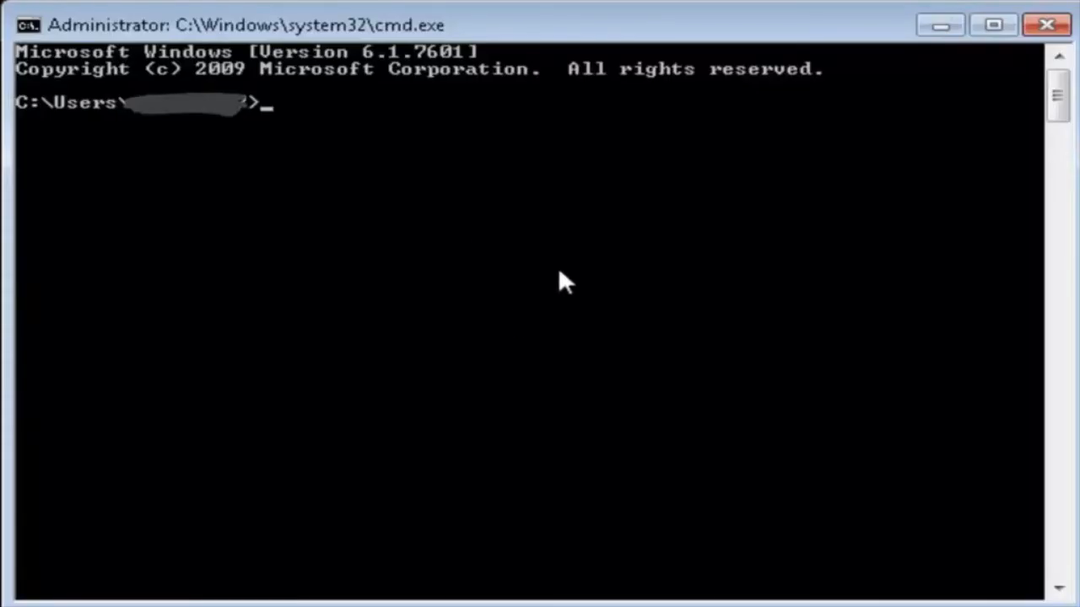
Telnet to 10.137.217.203 from cmd and log in as admin1234
{"action": "type", "text": "telnet"}
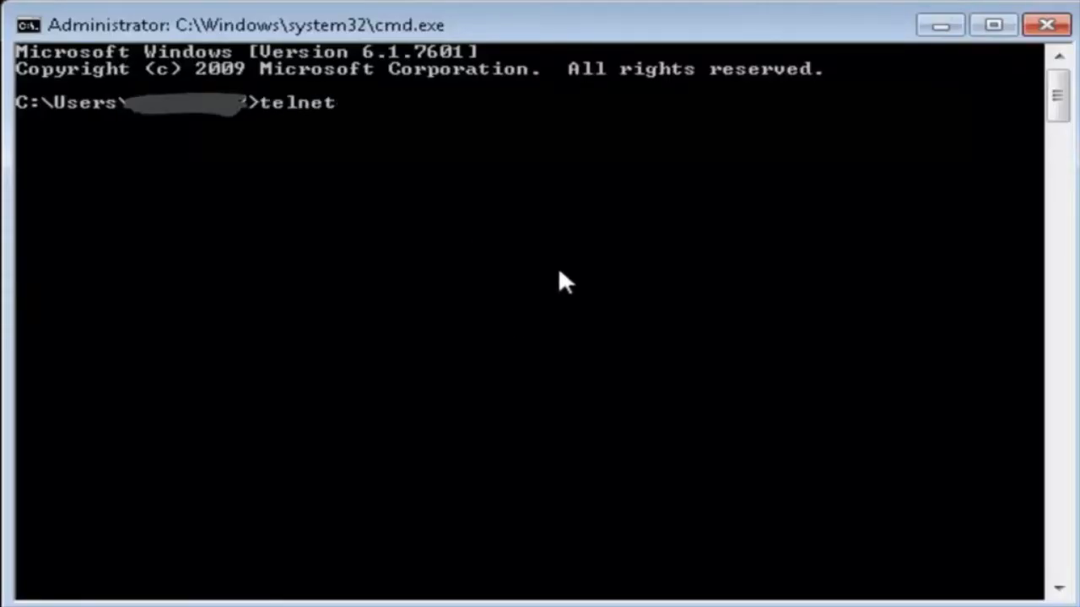
{"action": "type", "text": "10.137"}
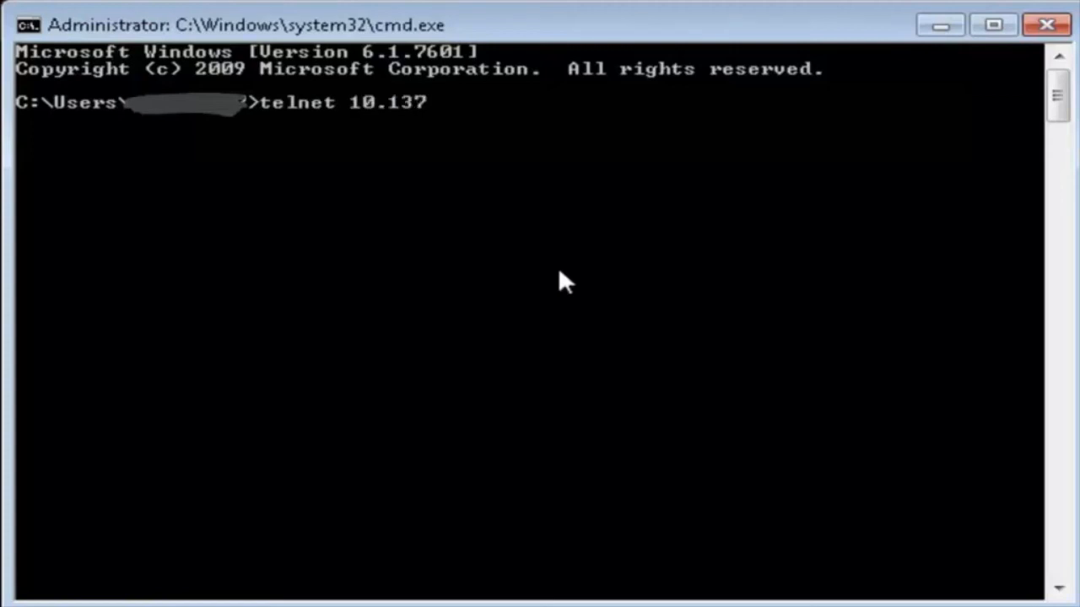
{"action": "type", "text": ".217.203"}
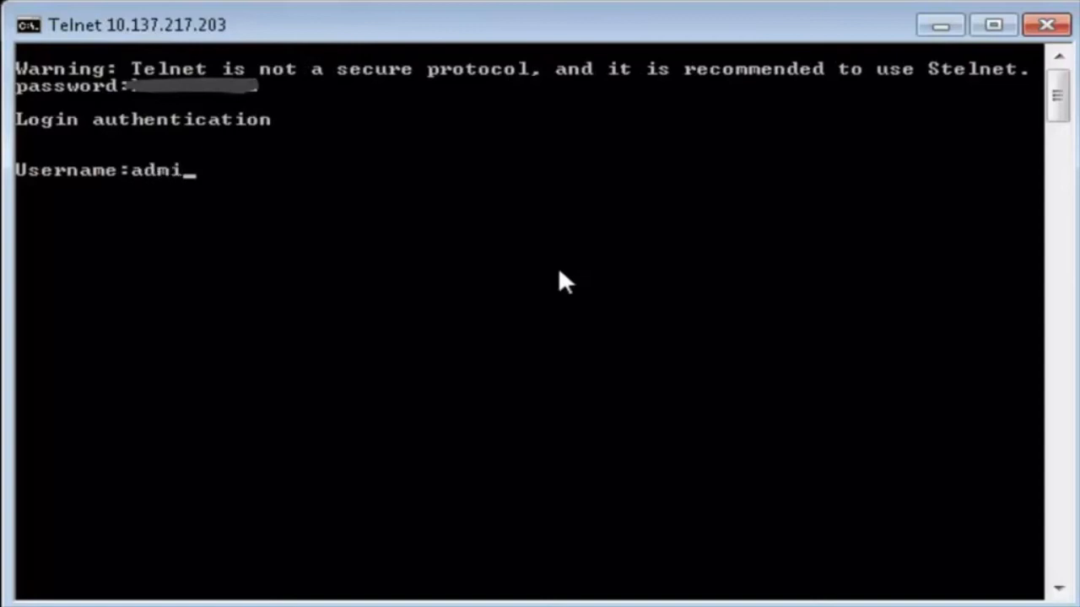
{"action": "type", "text": "n1234"}
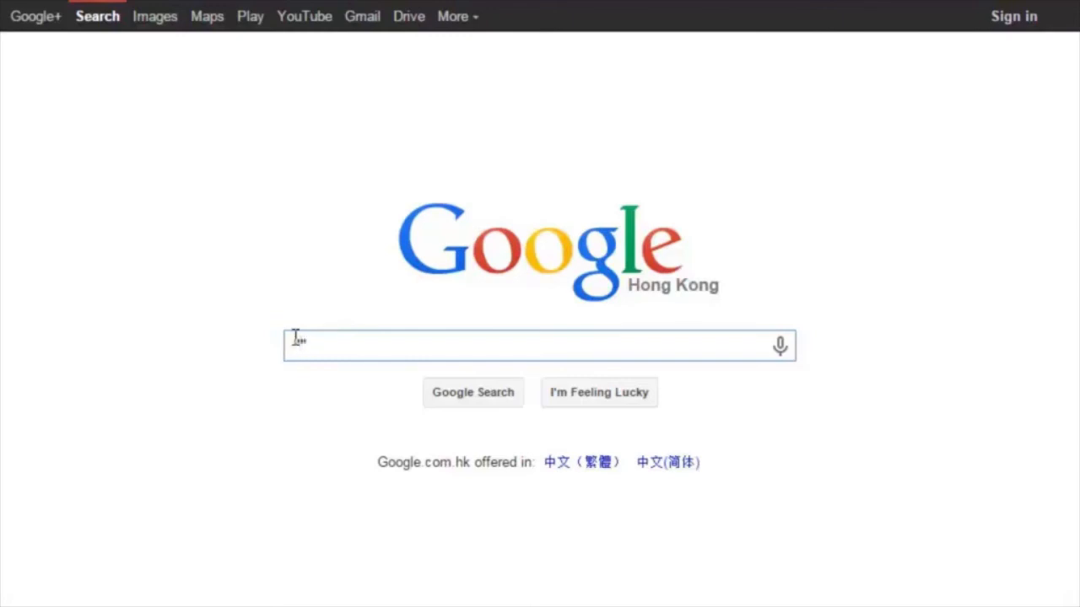
Google '"ALL About switches" site:Huawei.com' and open the Introduction to Modular Switches result
{"action": "type", "text": "ALL About switches\"s"}
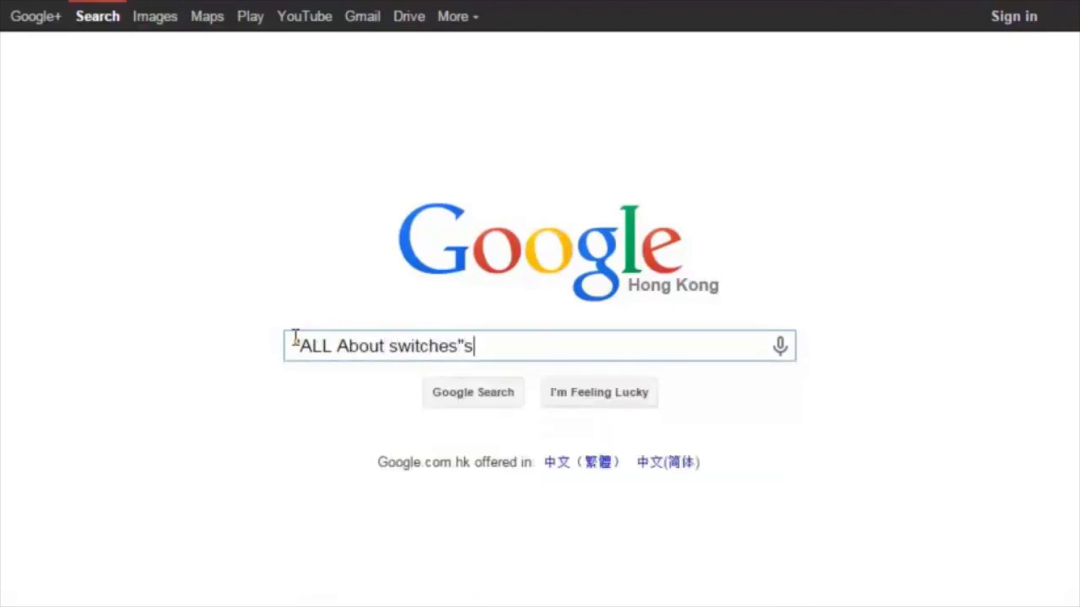
{"action": "type", "text": "ite:Huawei.com"}
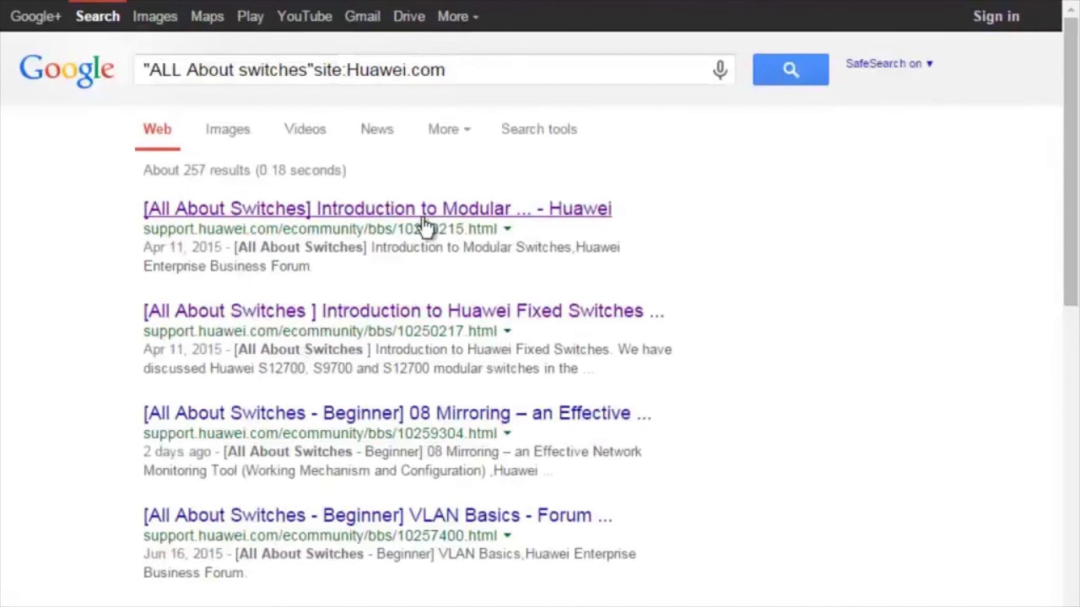
{"action": "left_click", "coordinate": [378, 209]}
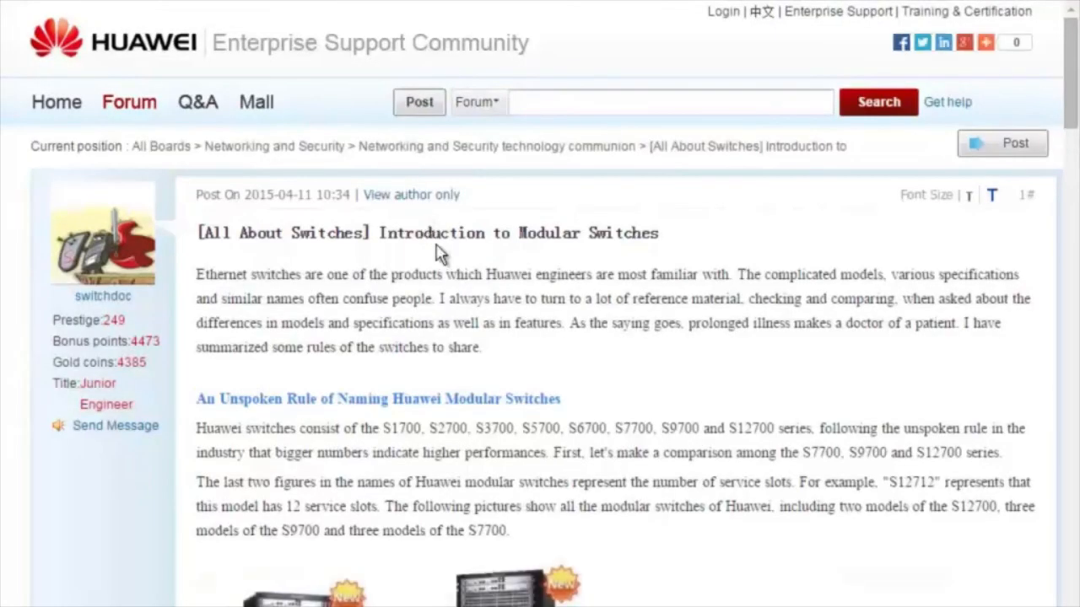
From the article's end, follow the Summary link to the All About Huawei Switch Features list and scroll to its Feature Description posts
{"action": "scroll", "scroll_direction": "down", "scroll_amount": 3}
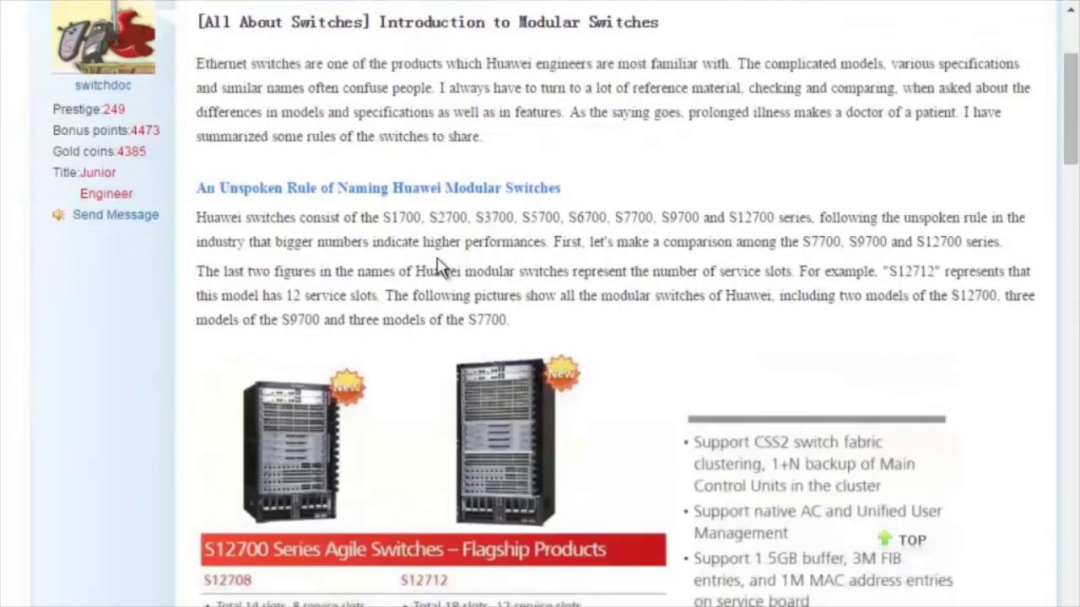
{"action": "scroll", "scroll_direction": "down", "scroll_amount": 3}
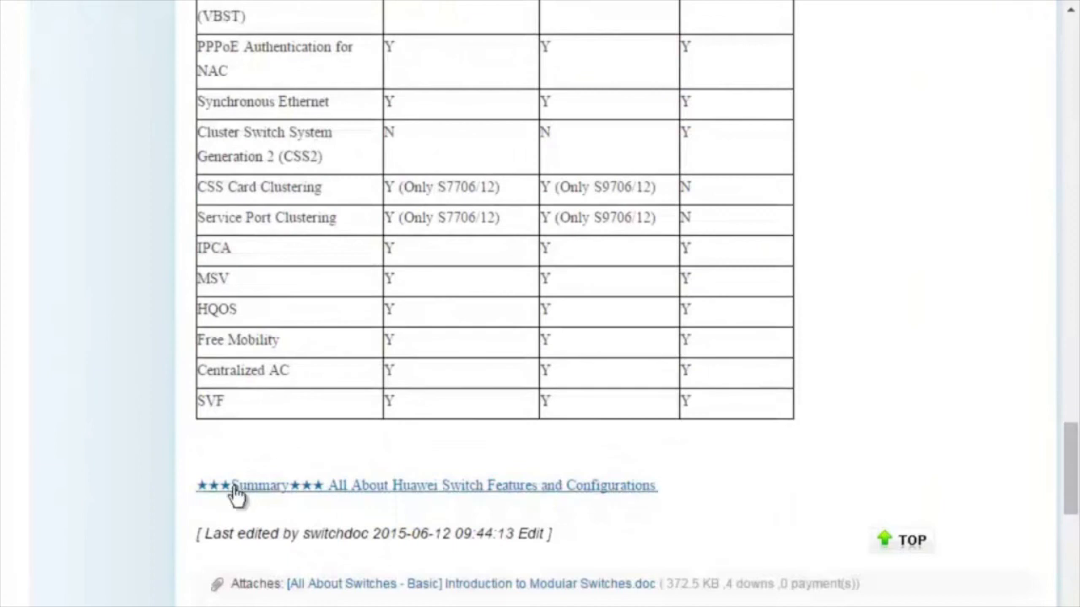
{"action": "mouse_move", "coordinate": [439, 499]}
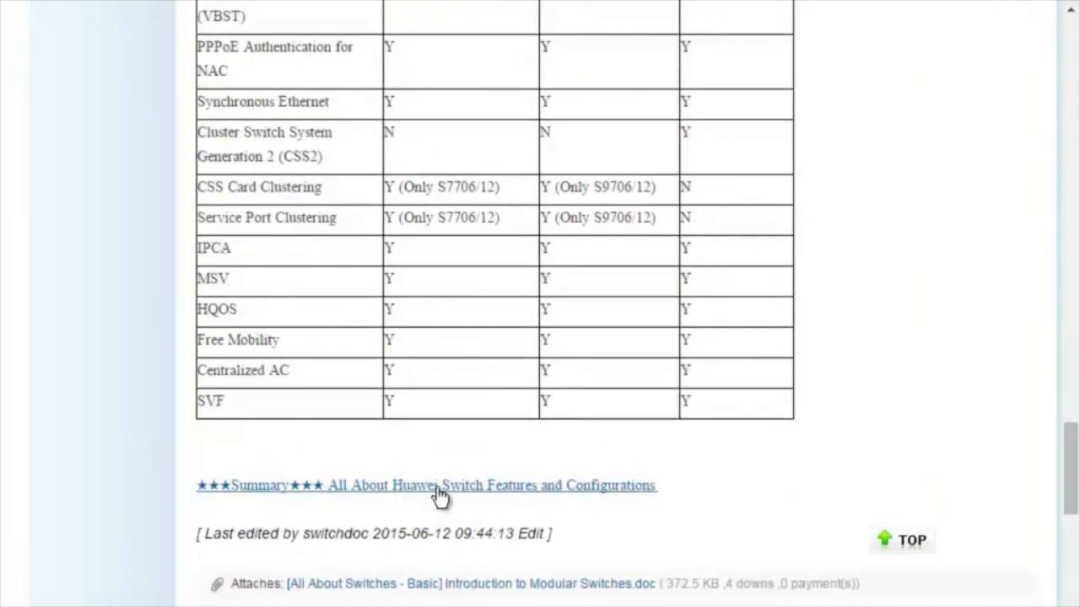
{"action": "left_click", "coordinate": [442, 486]}
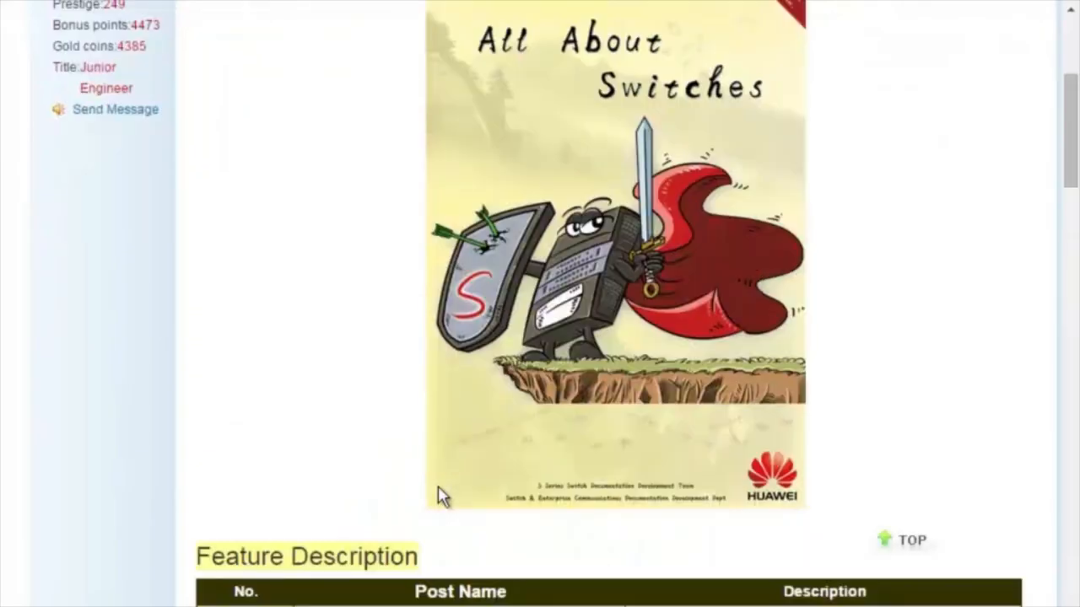
{"action": "scroll", "scroll_direction": "down", "scroll_amount": 3}
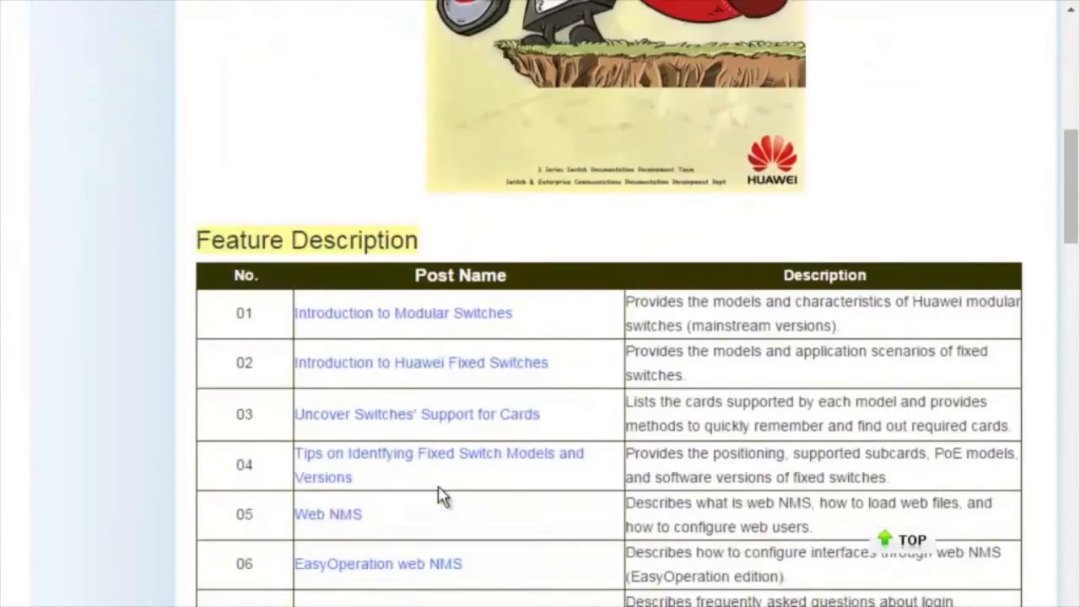